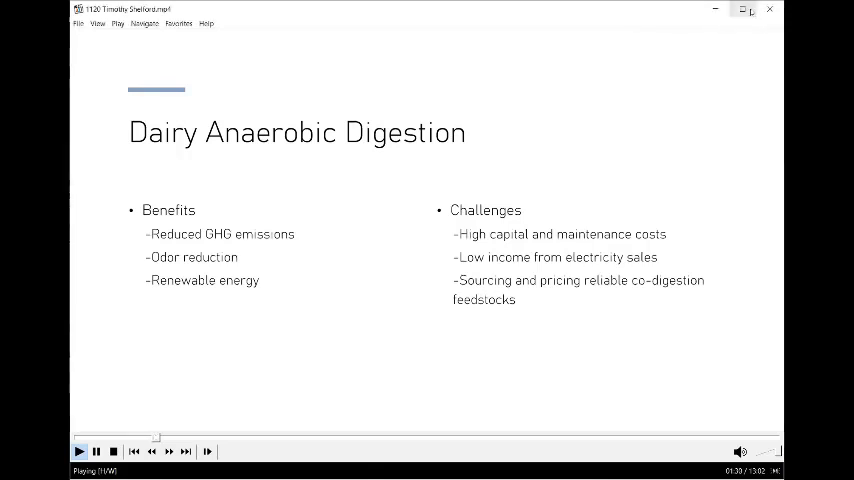
# Briefly pause and resume the recorded talk before the Dairy Anaerobic Digestion Simulation Software slide.
pyautogui.click(96, 452)
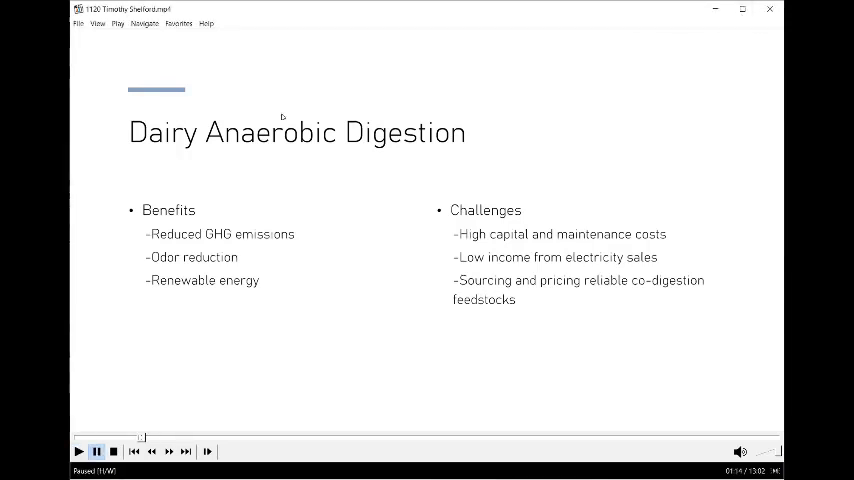
pyautogui.click(80, 452)
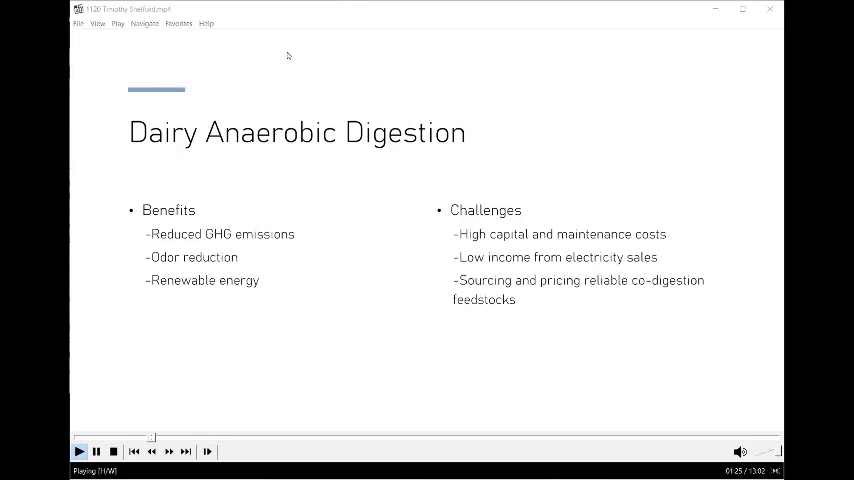
pyautogui.moveTo(538, 132)
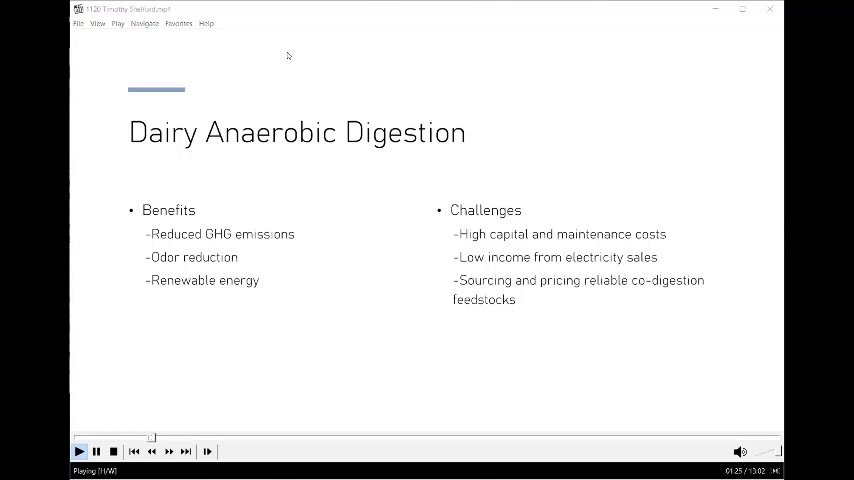
pyautogui.moveTo(538, 132)
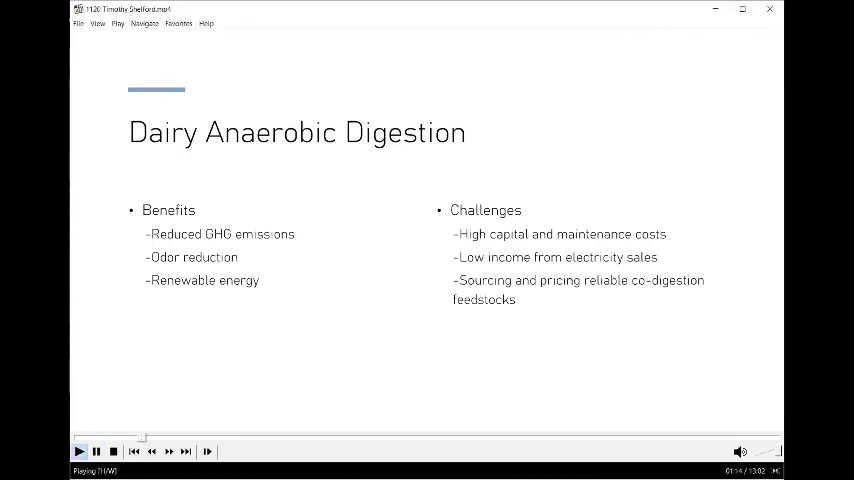
pyautogui.moveTo(294, 66)
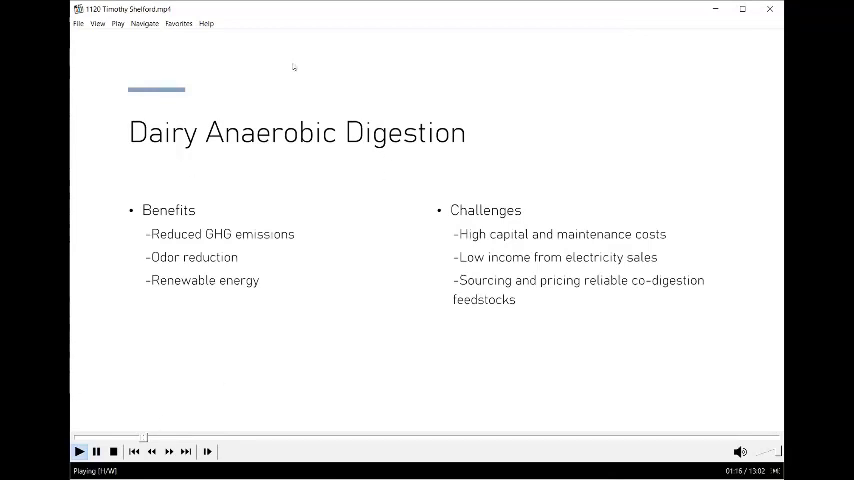
pyautogui.moveTo(288, 54)
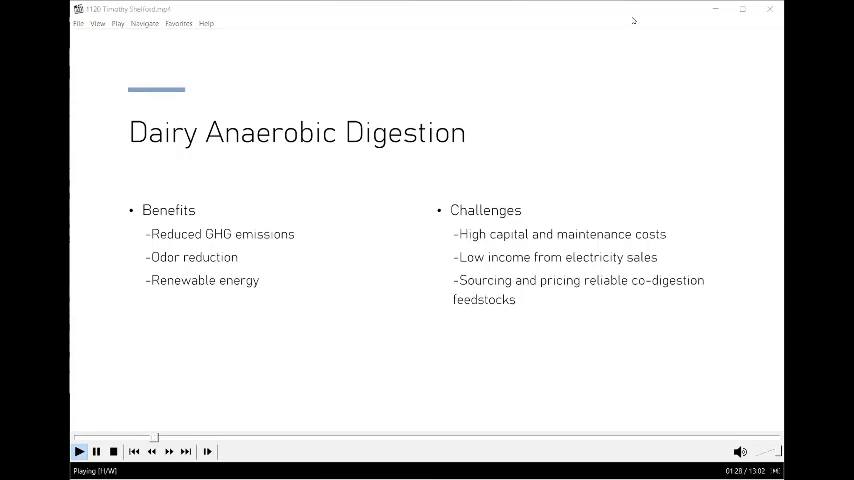
pyautogui.moveTo(692, 266)
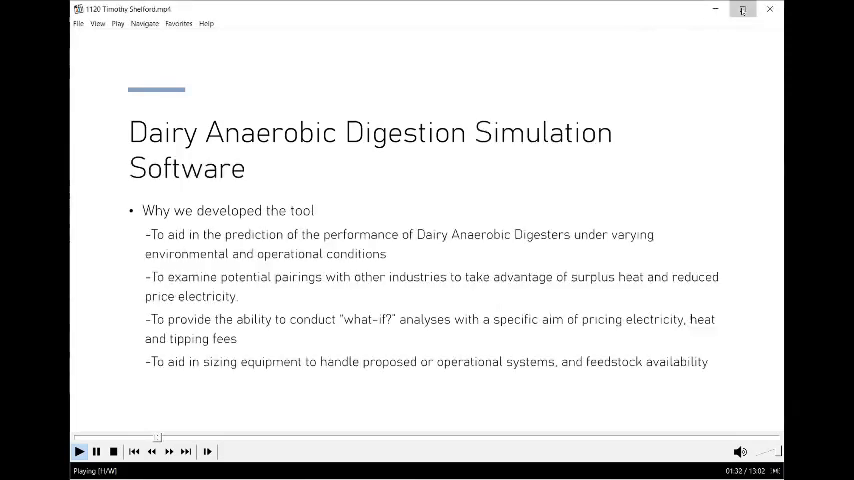
pyautogui.click(742, 10)
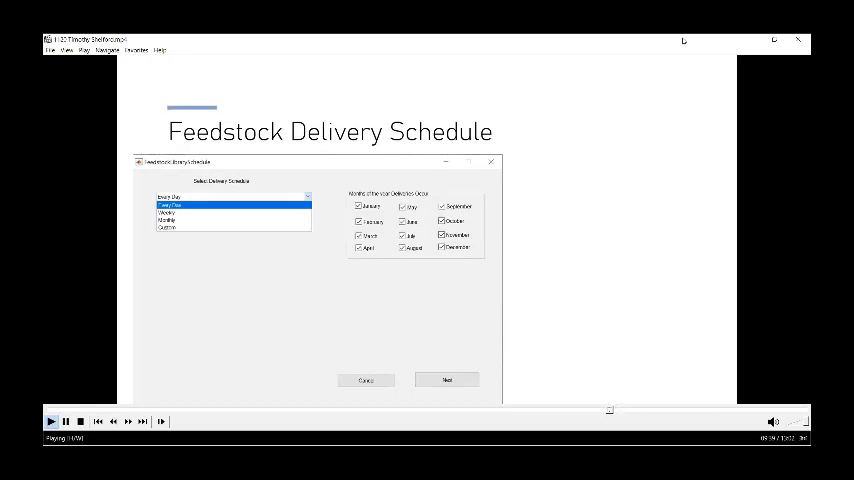
# Interact with the player while the talk advances to the Feedstock Delivery Schedule Quantity slide.
pyautogui.click(170, 212)
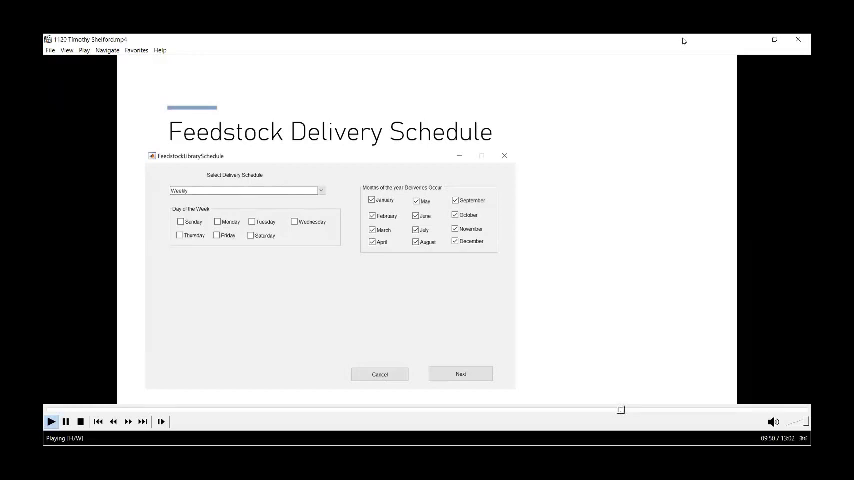
pyautogui.click(248, 190)
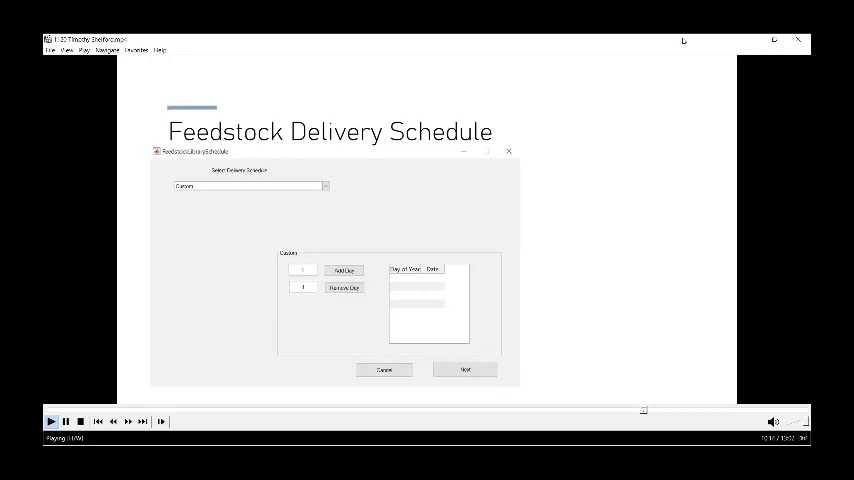
pyautogui.click(466, 370)
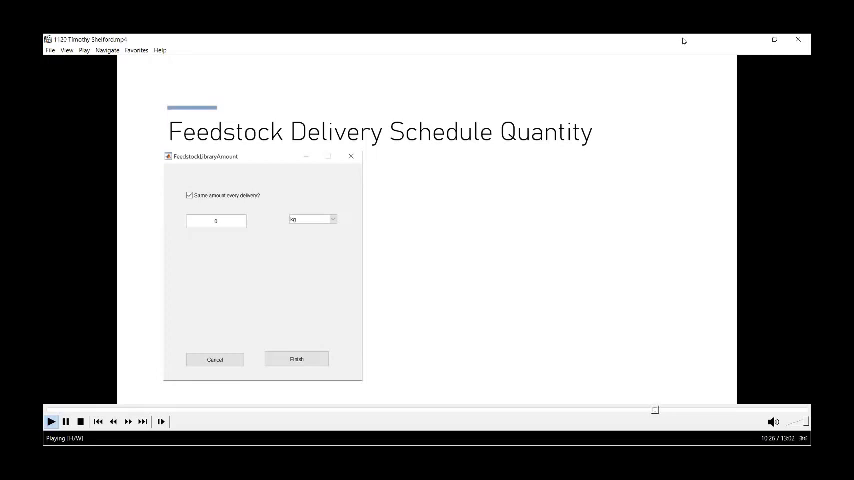
pyautogui.click(190, 194)
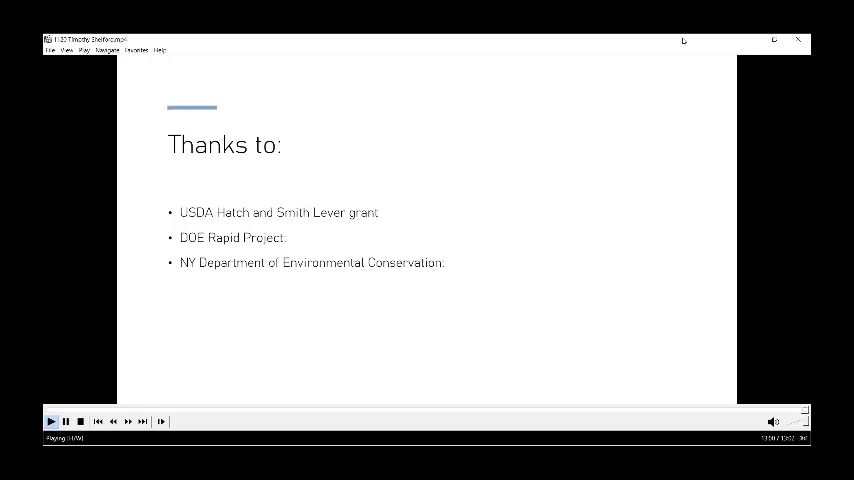
# Let playback run to the final 'Thanks to' acknowledgements slide crediting USDA, DOE and New York.
pyautogui.click(66, 420)
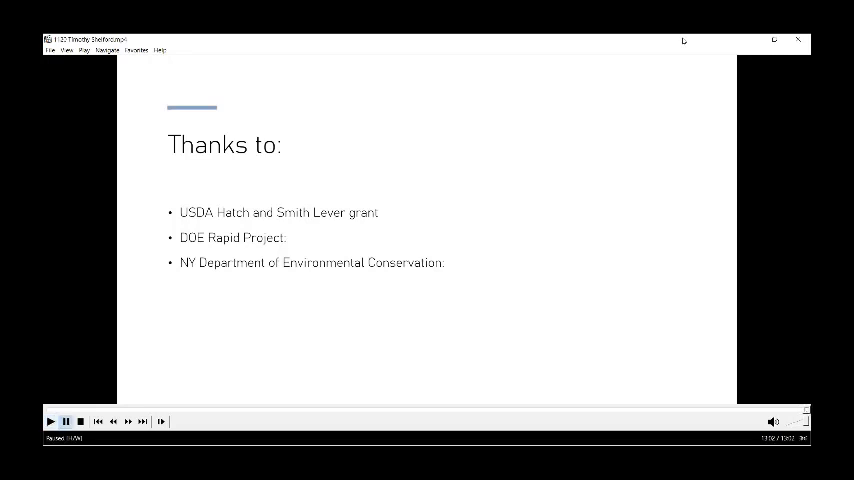